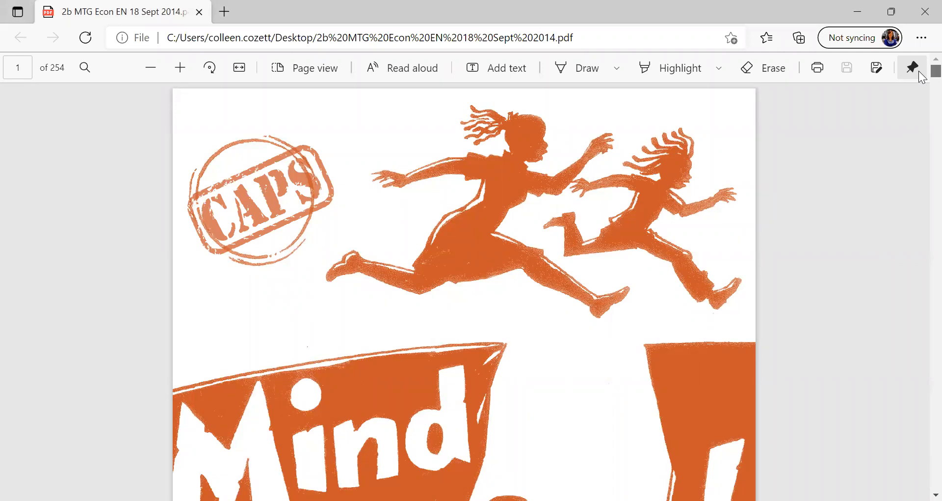
scroll(down, 3)
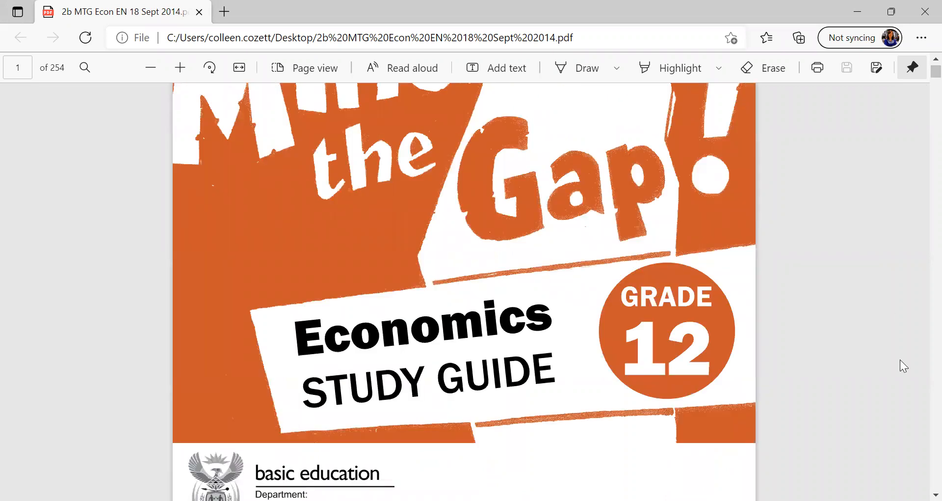
scroll(down, 3)
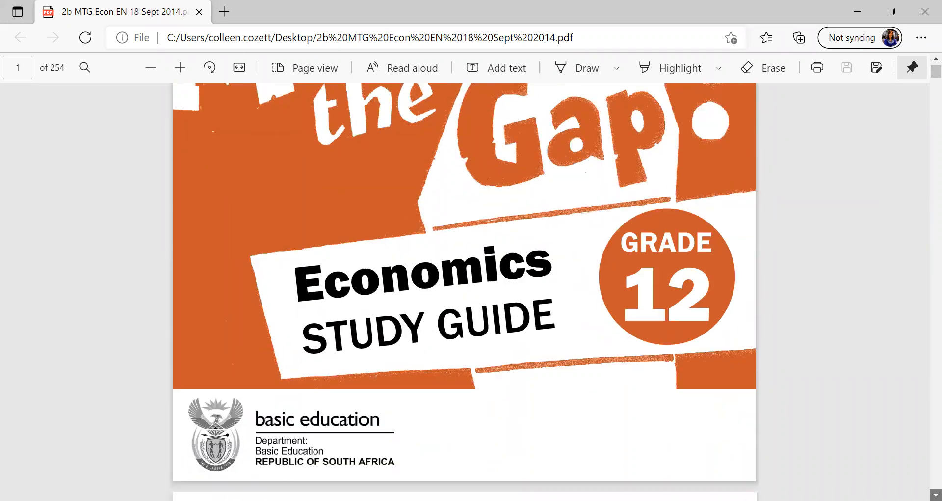
scroll(down, 3)
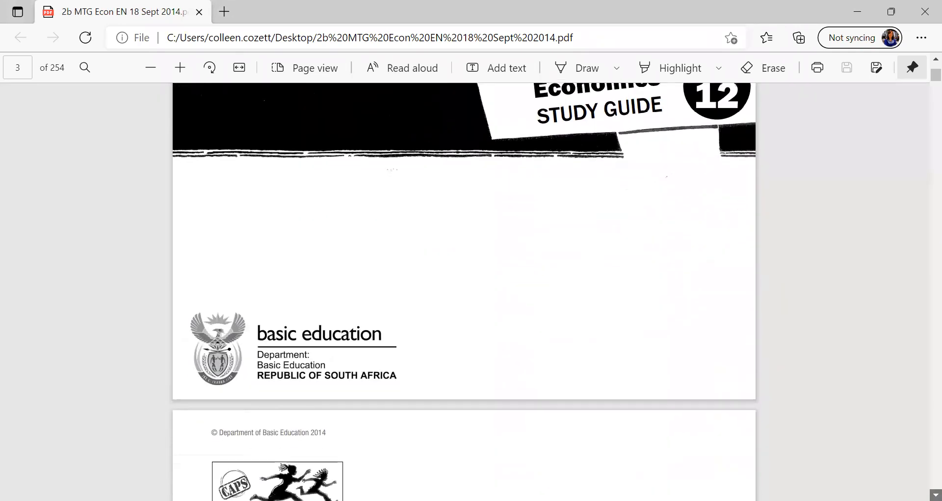
scroll(down, 3)
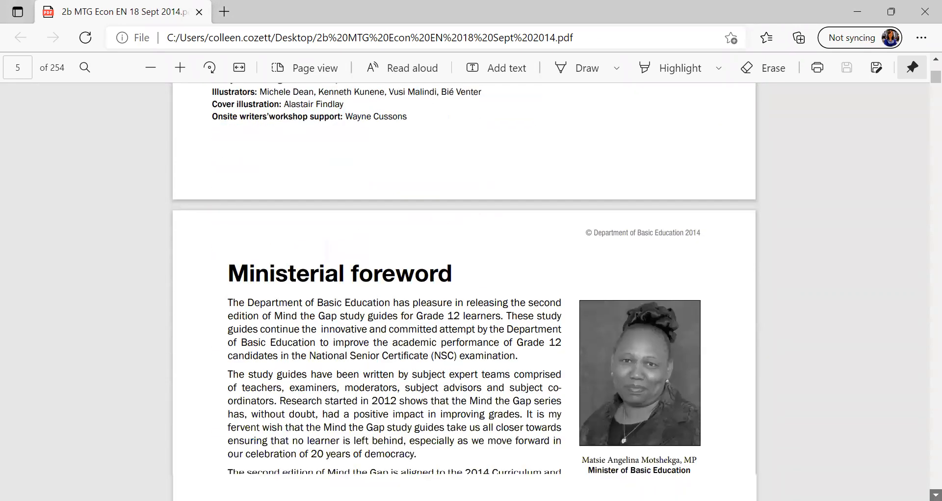
scroll(down, 3)
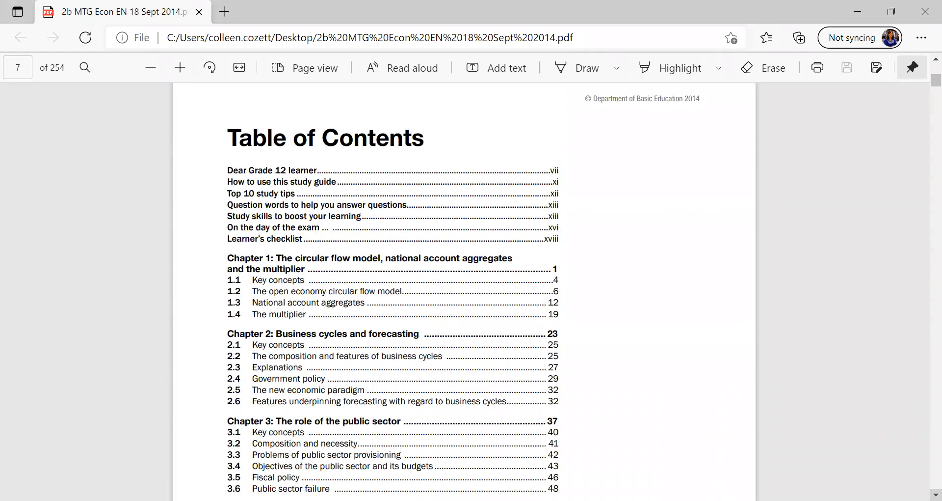
scroll(down, 3)
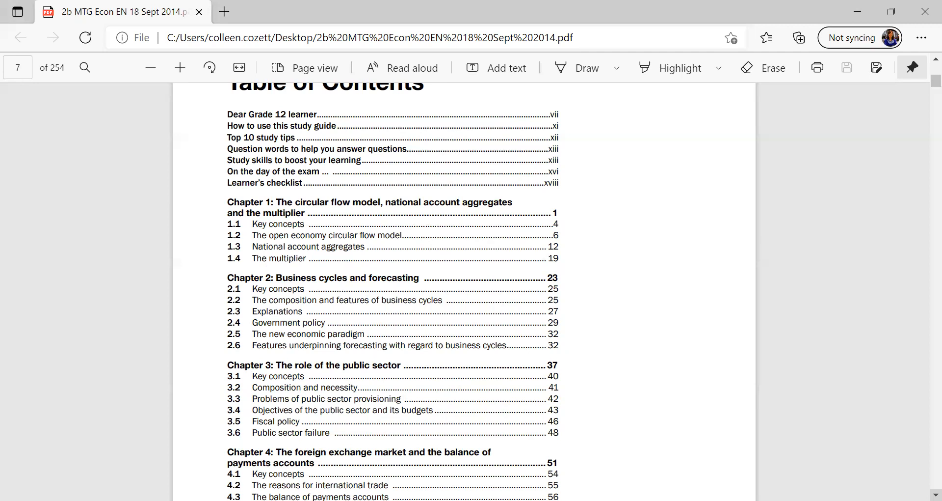
scroll(down, 3)
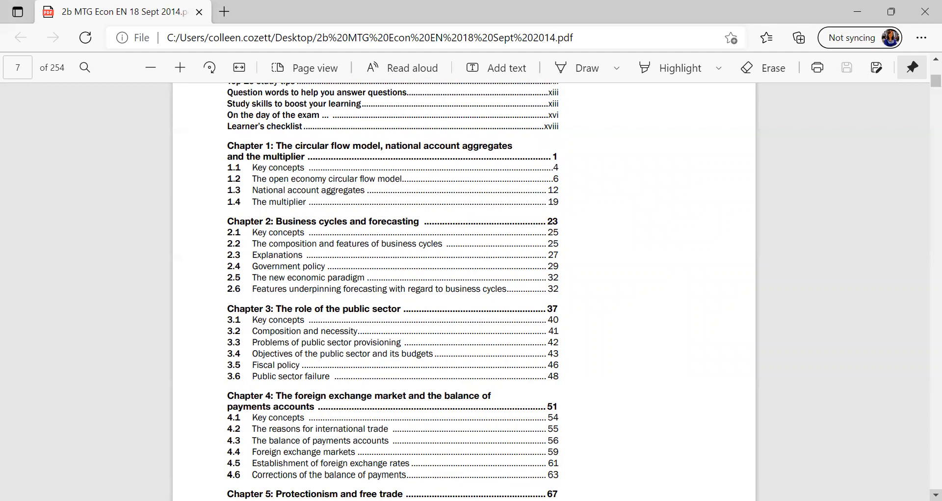
scroll(down, 3)
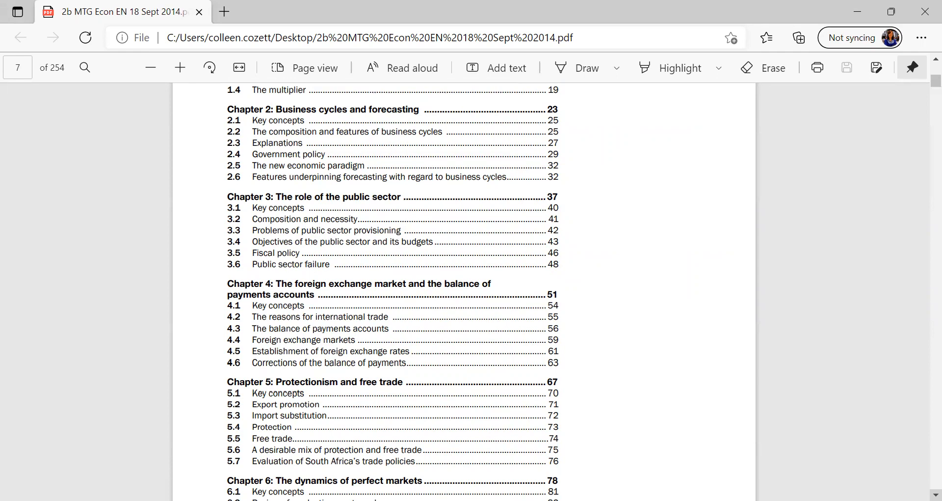
scroll(down, 3)
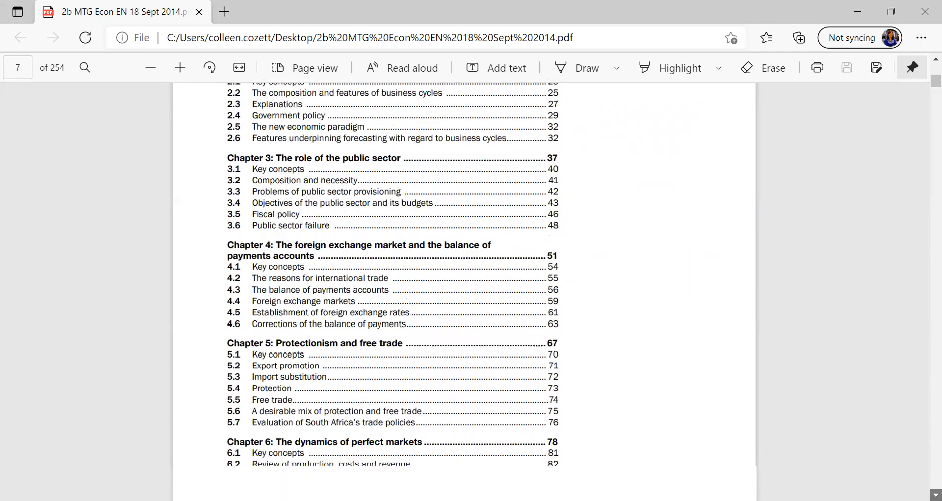
scroll(down, 3)
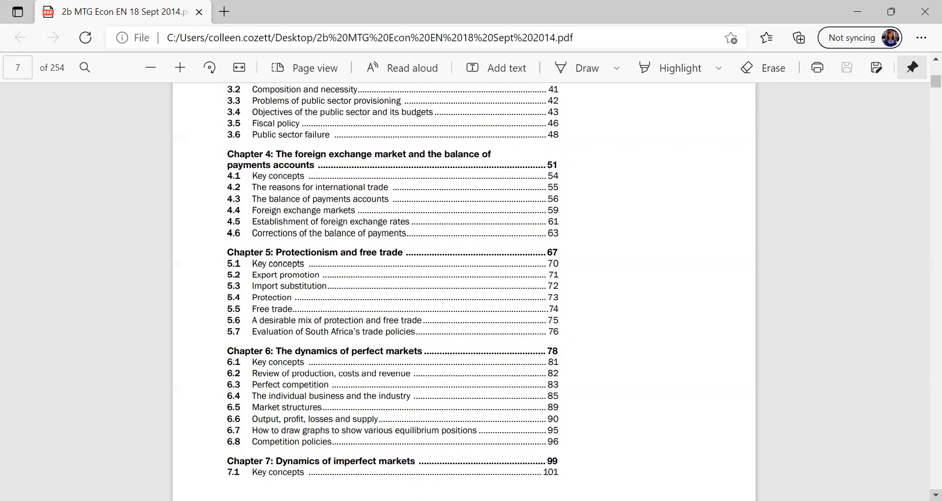
scroll(down, 3)
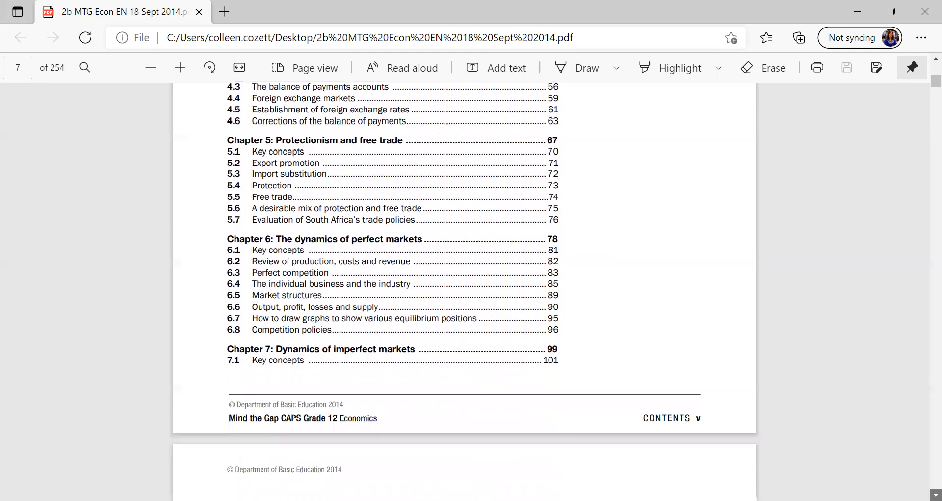
scroll(down, 3)
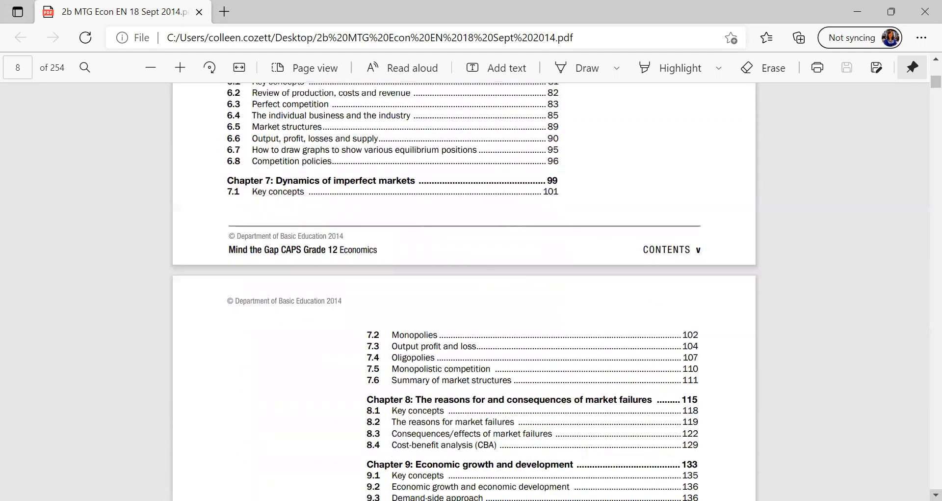
scroll(down, 3)
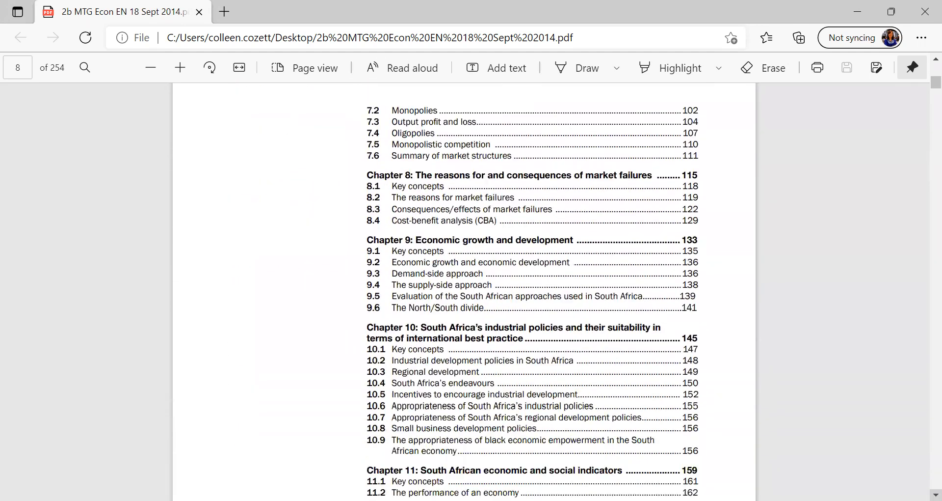
scroll(down, 3)
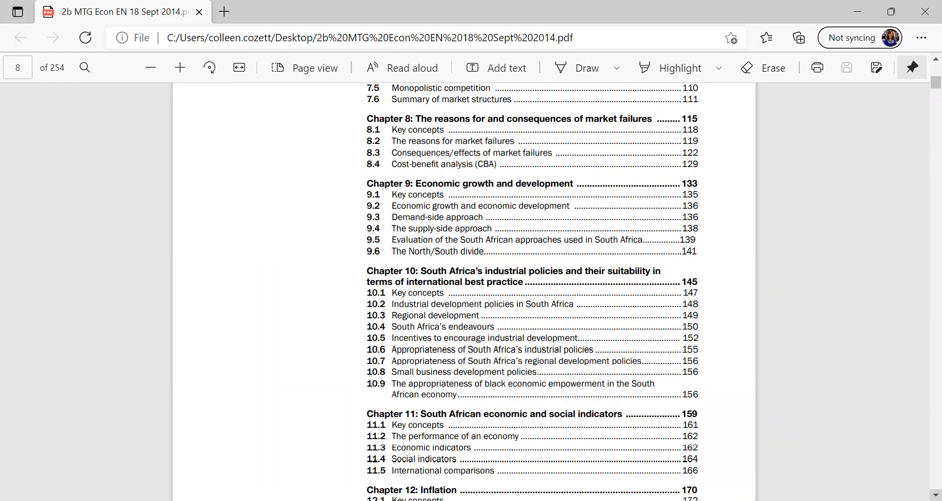
scroll(down, 3)
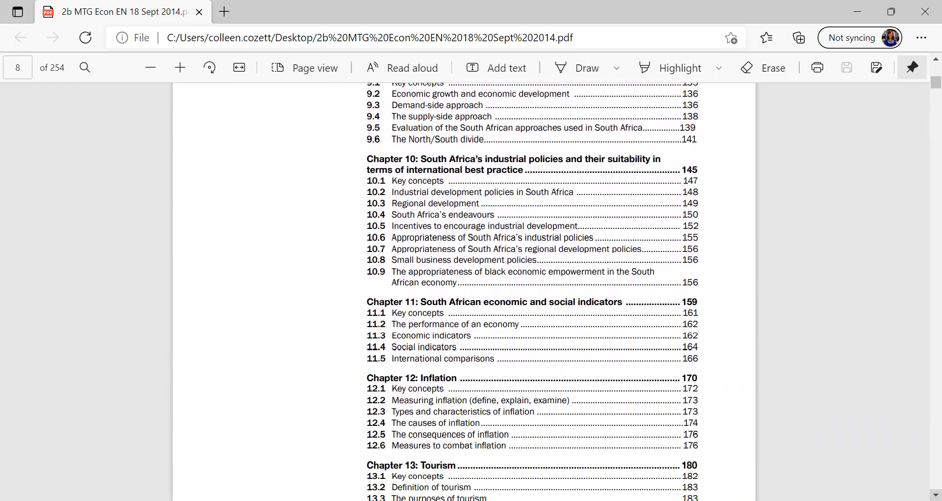
scroll(down, 3)
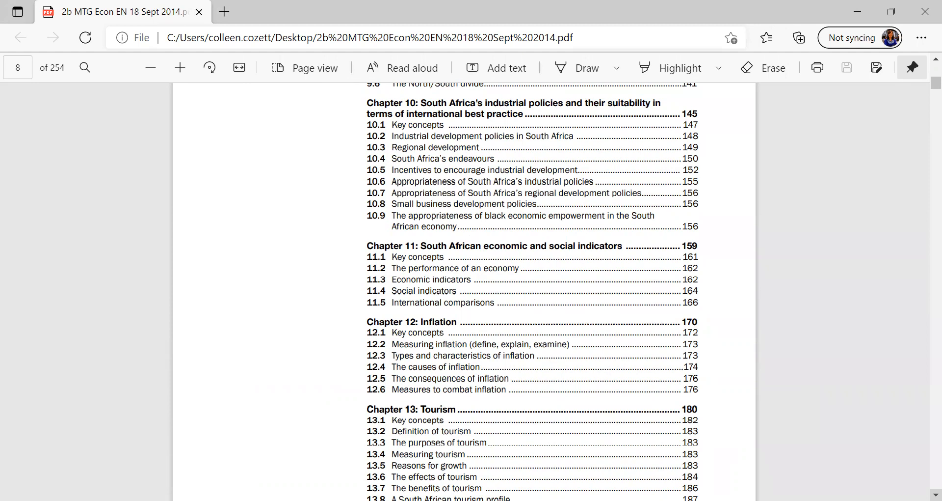
scroll(down, 3)
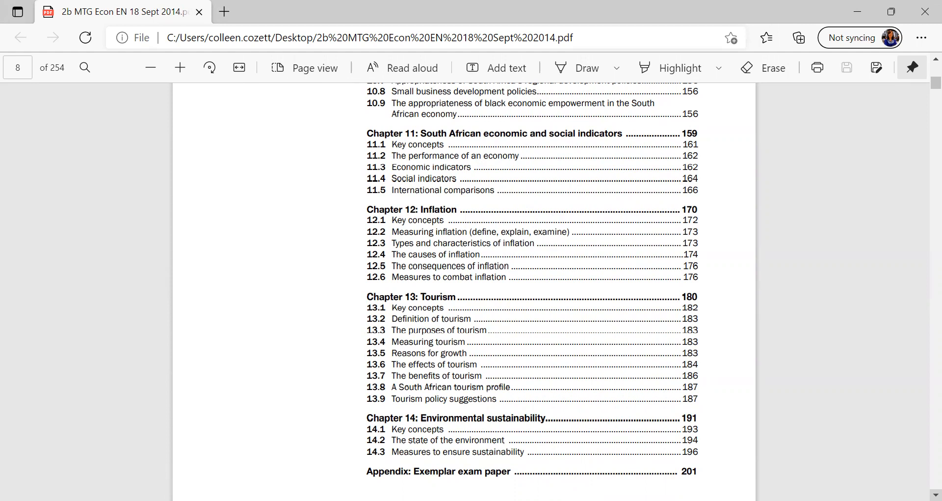
scroll(down, 3)
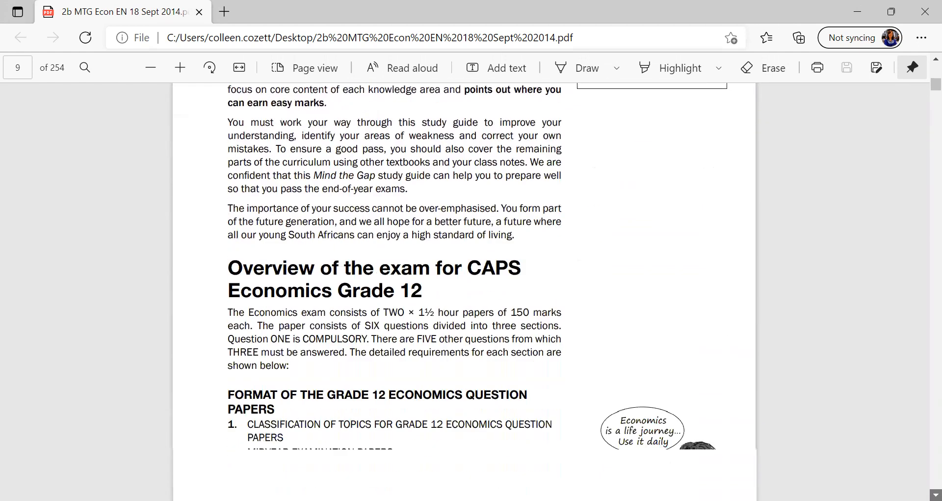
scroll(down, 3)
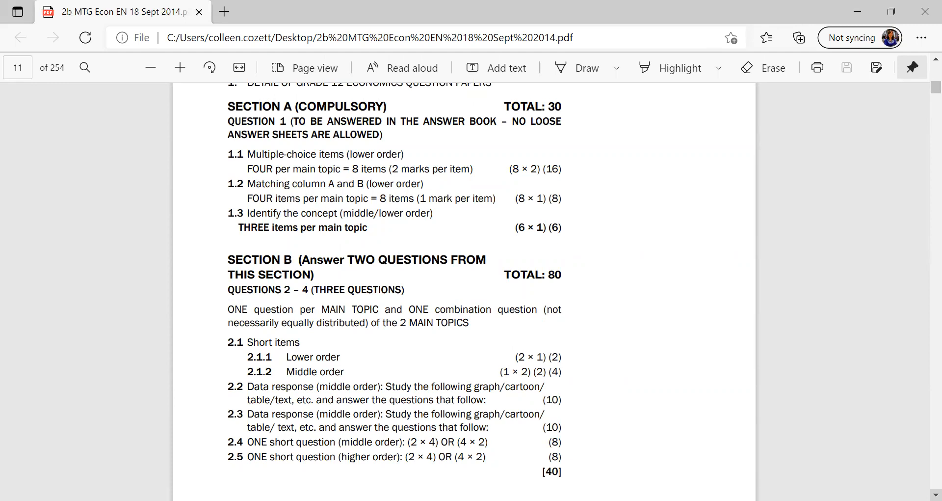
scroll(down, 3)
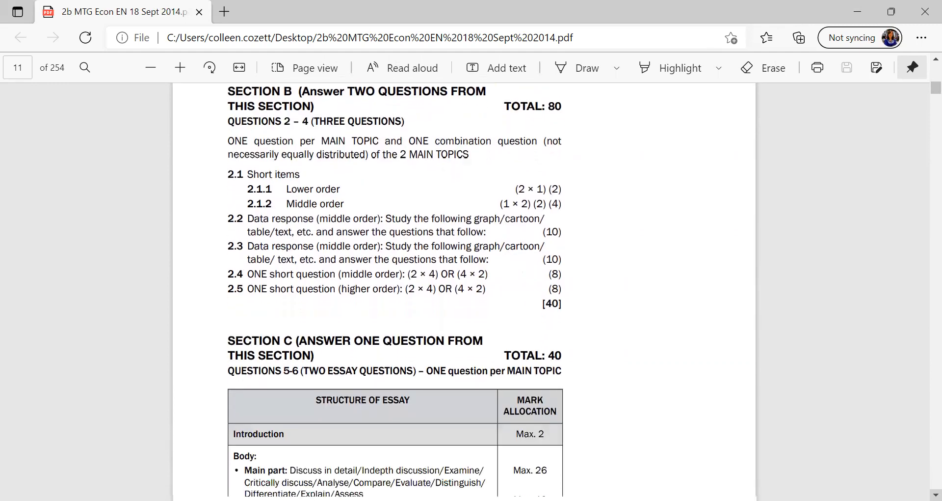
scroll(down, 3)
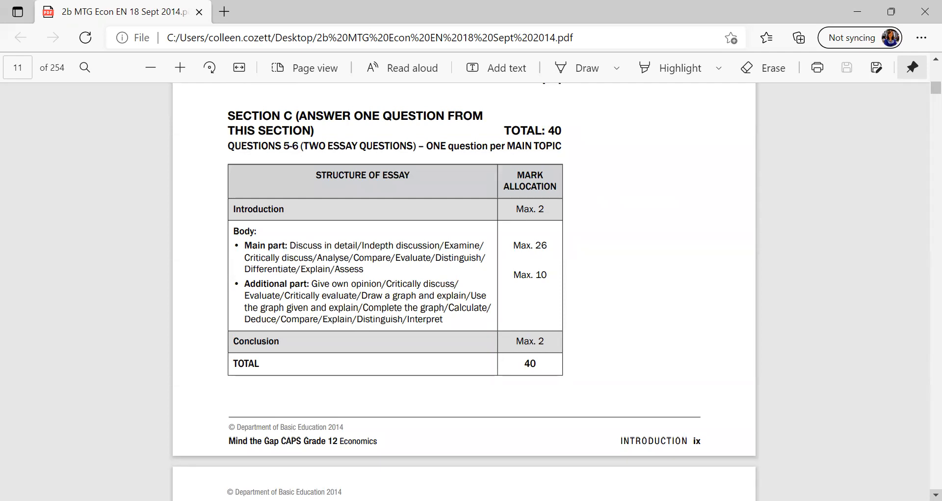
scroll(down, 3)
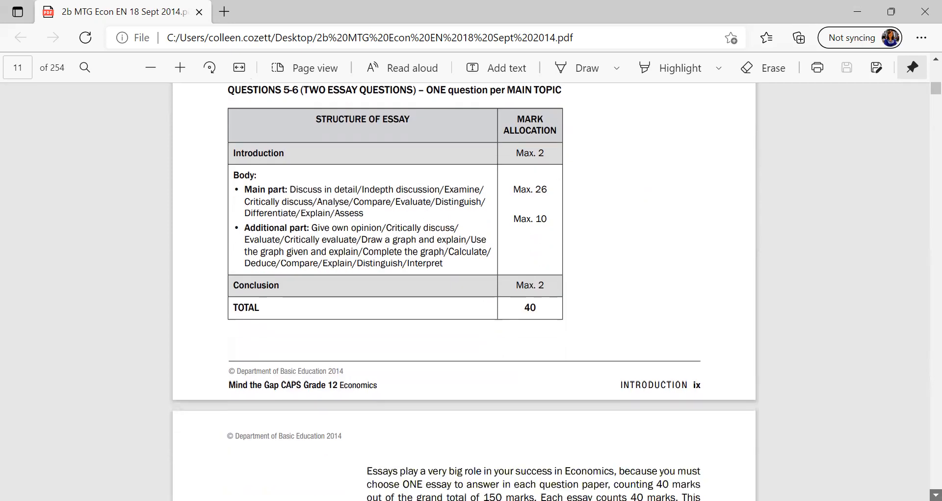
scroll(down, 3)
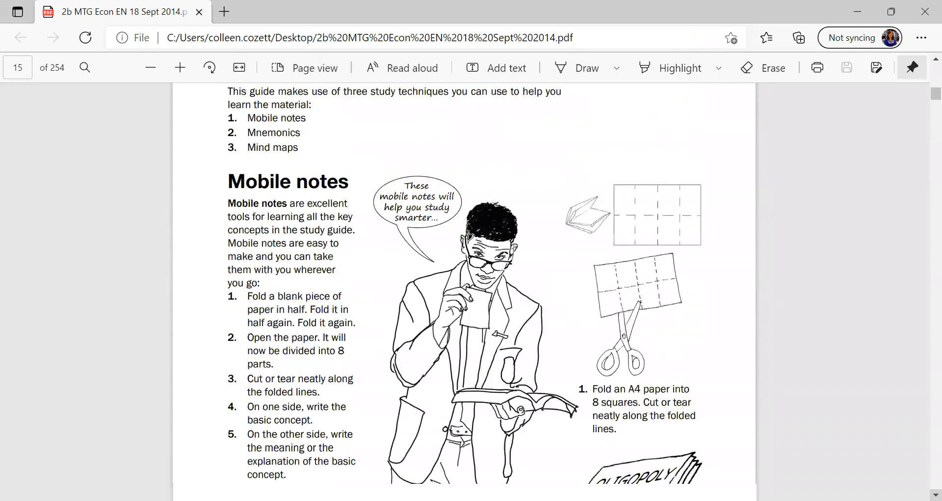
scroll(down, 3)
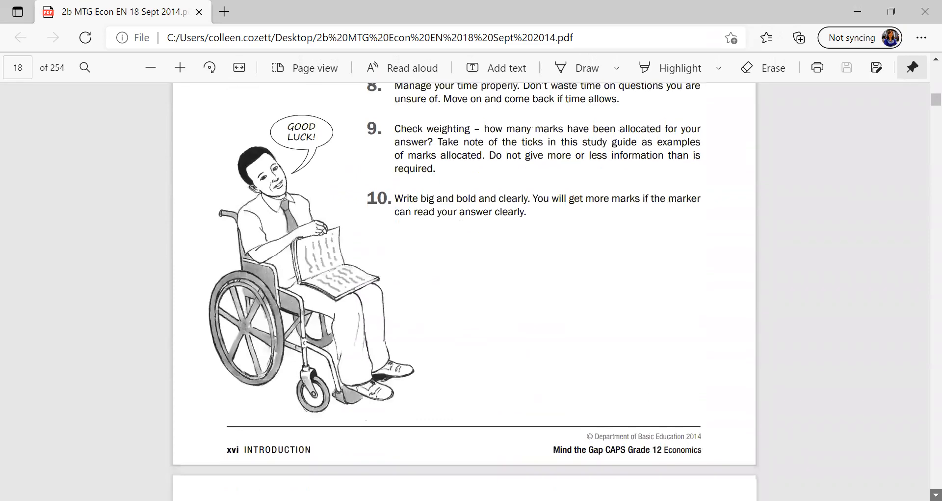
scroll(down, 3)
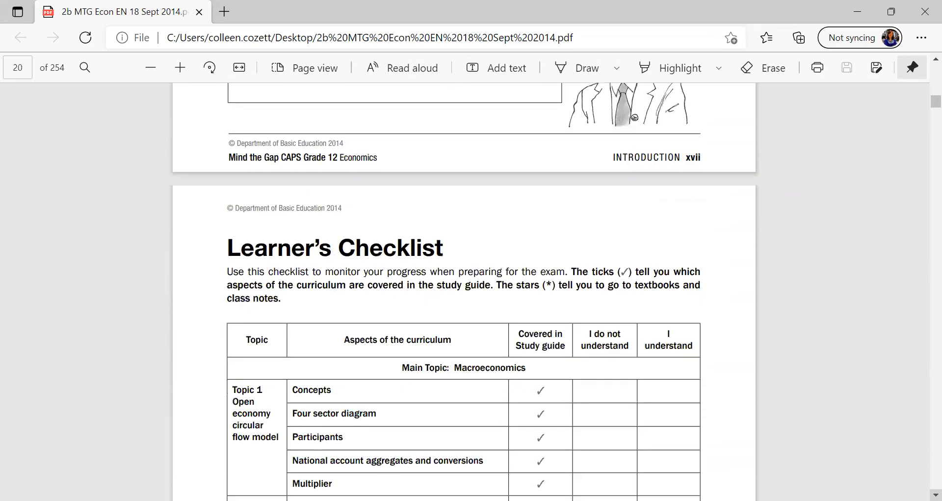
scroll(down, 3)
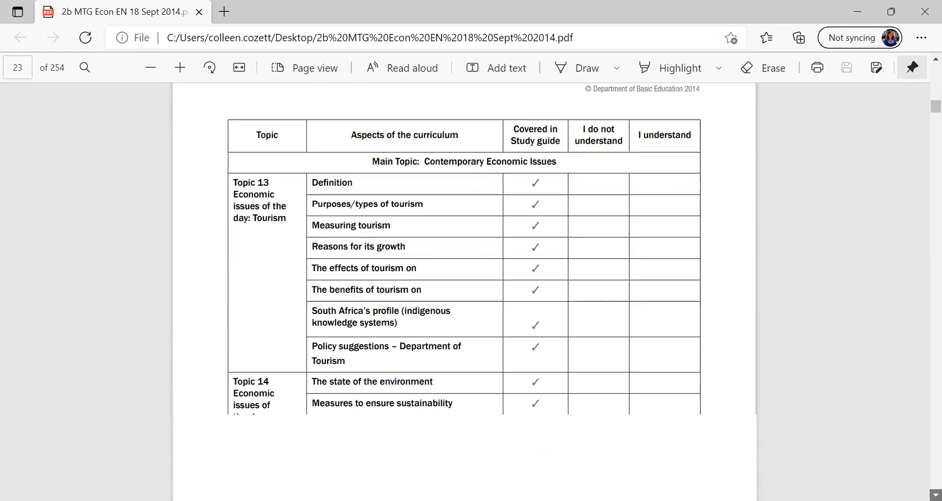
scroll(down, 3)
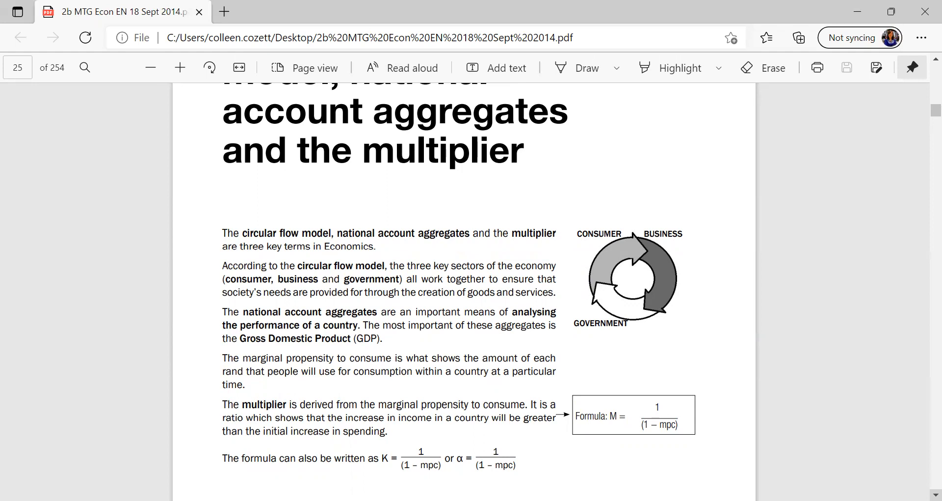
scroll(down, 3)
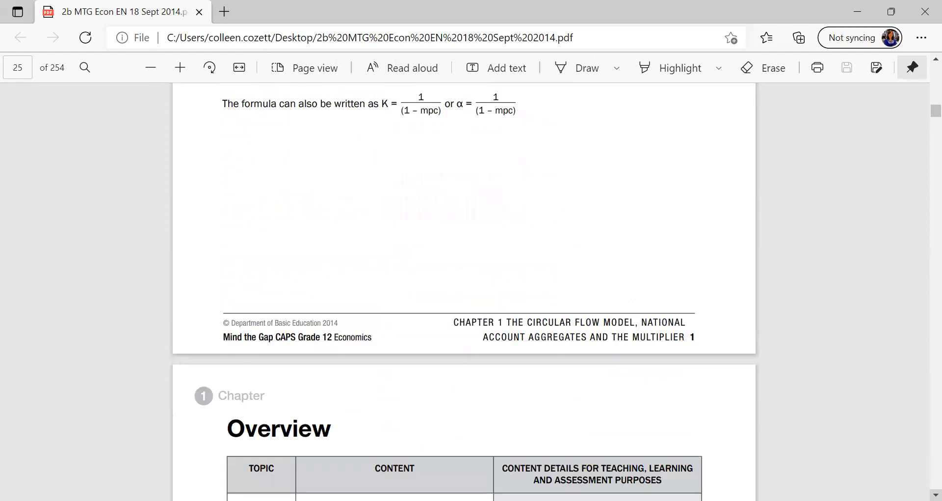
scroll(down, 3)
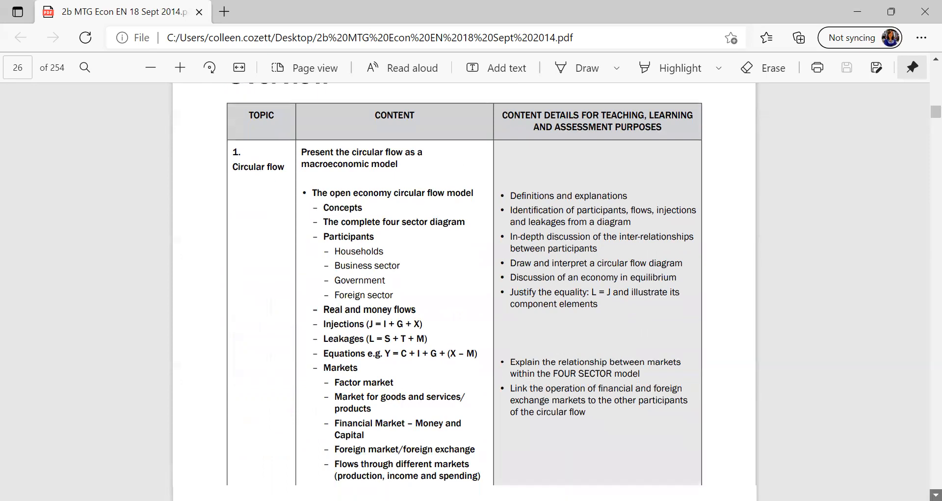